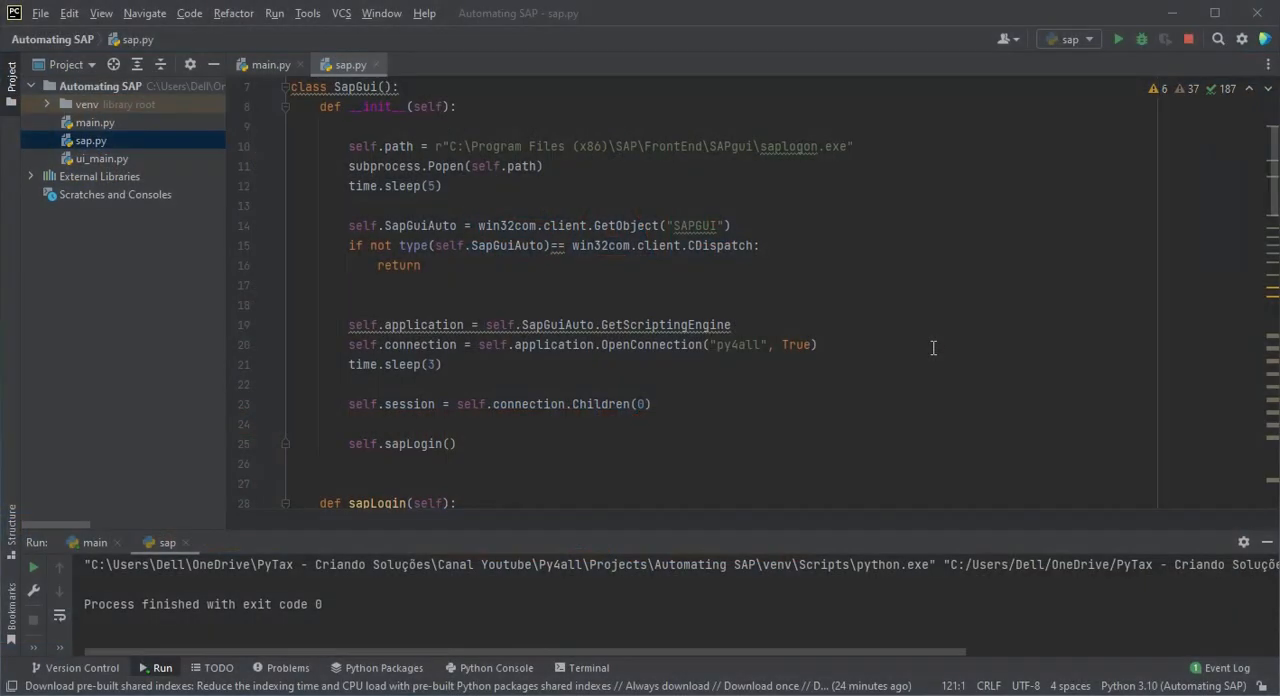
# - Add an open_sap(self) method with a pass body below __init__
pyautogui.scroll(-3)
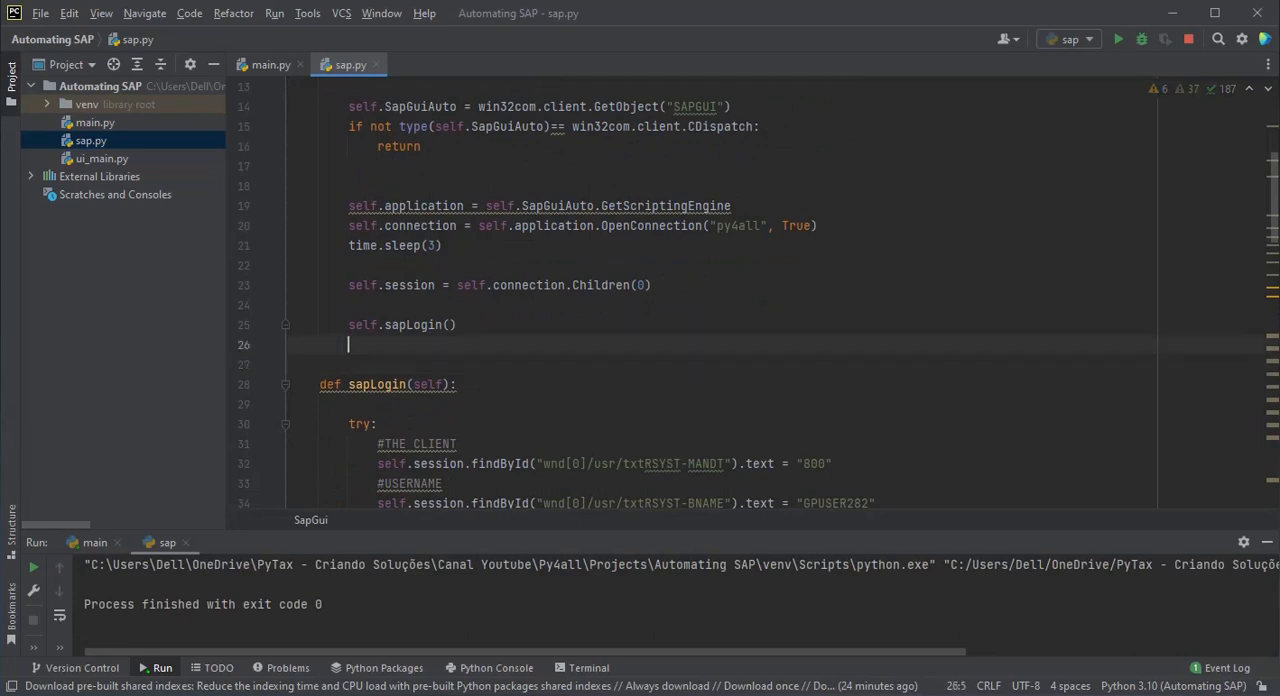
pyautogui.write('def')
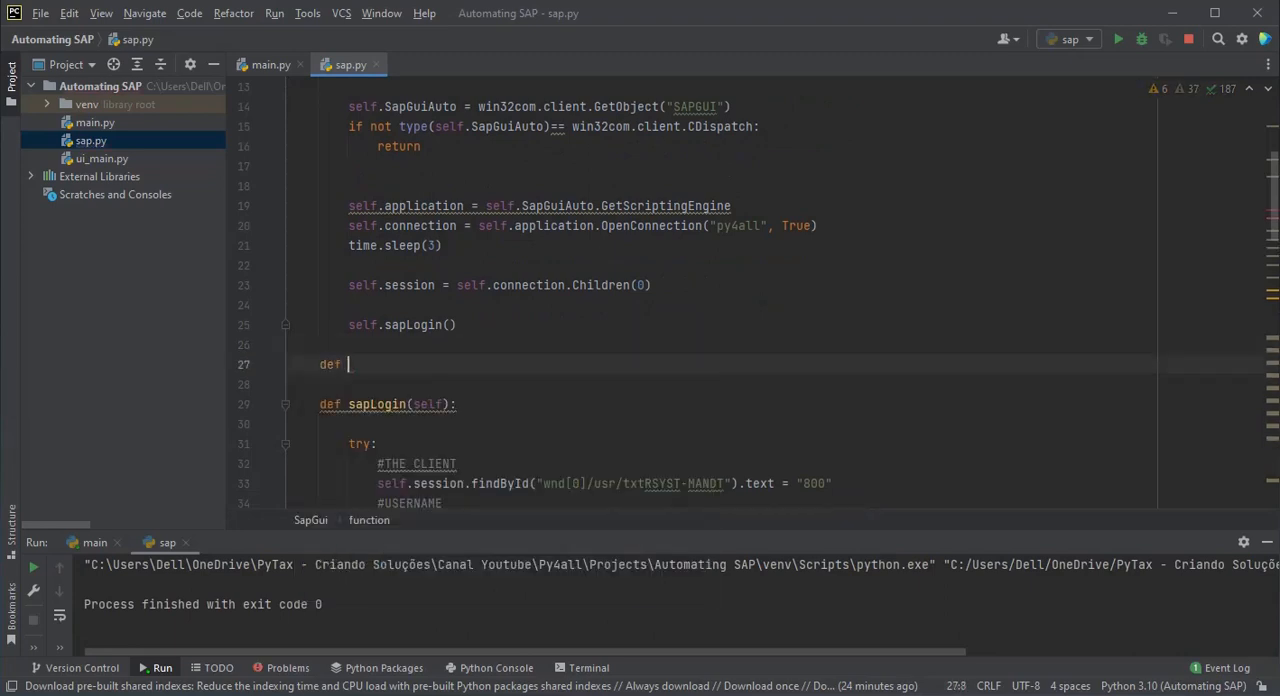
pyautogui.write('open')
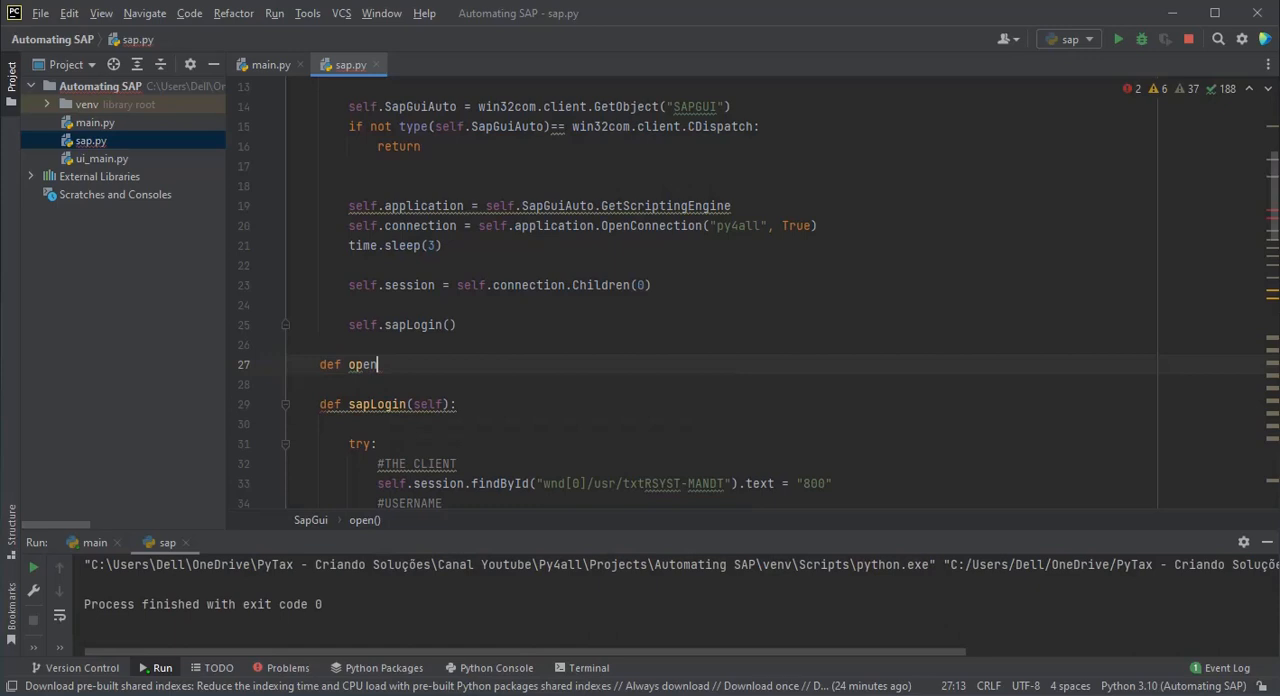
pyautogui.write('_sap(self):')
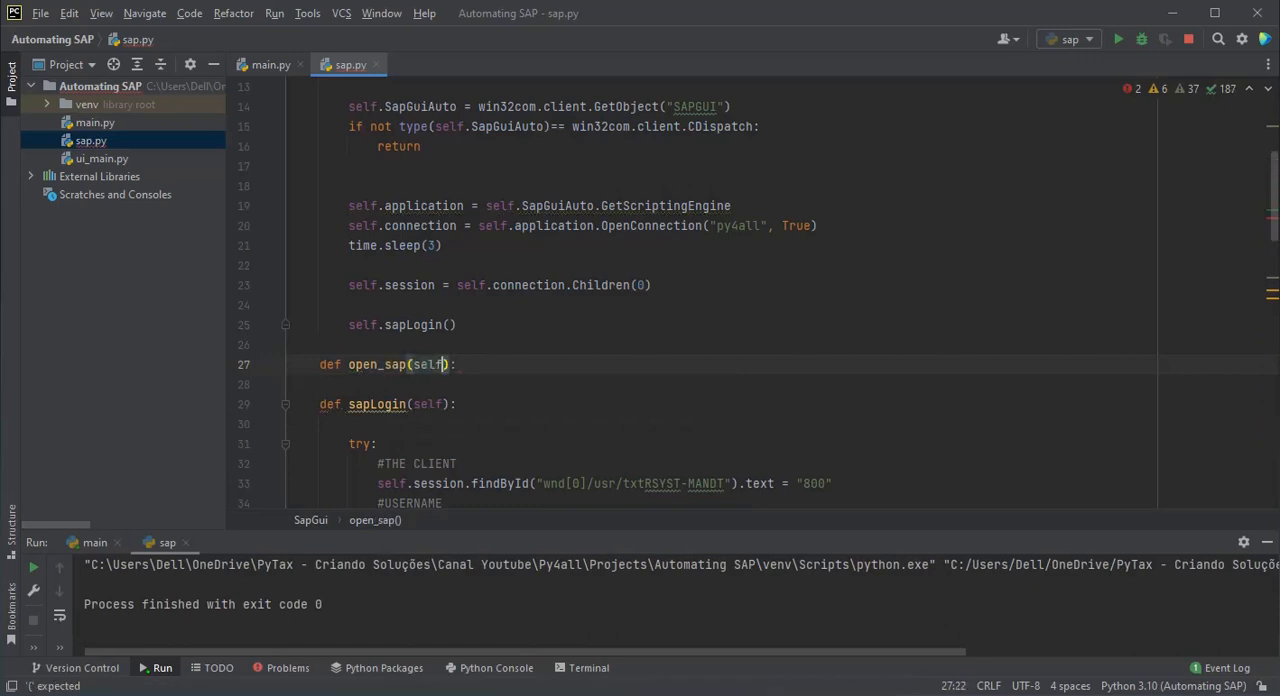
pyautogui.write('pass')
pyautogui.write('def')
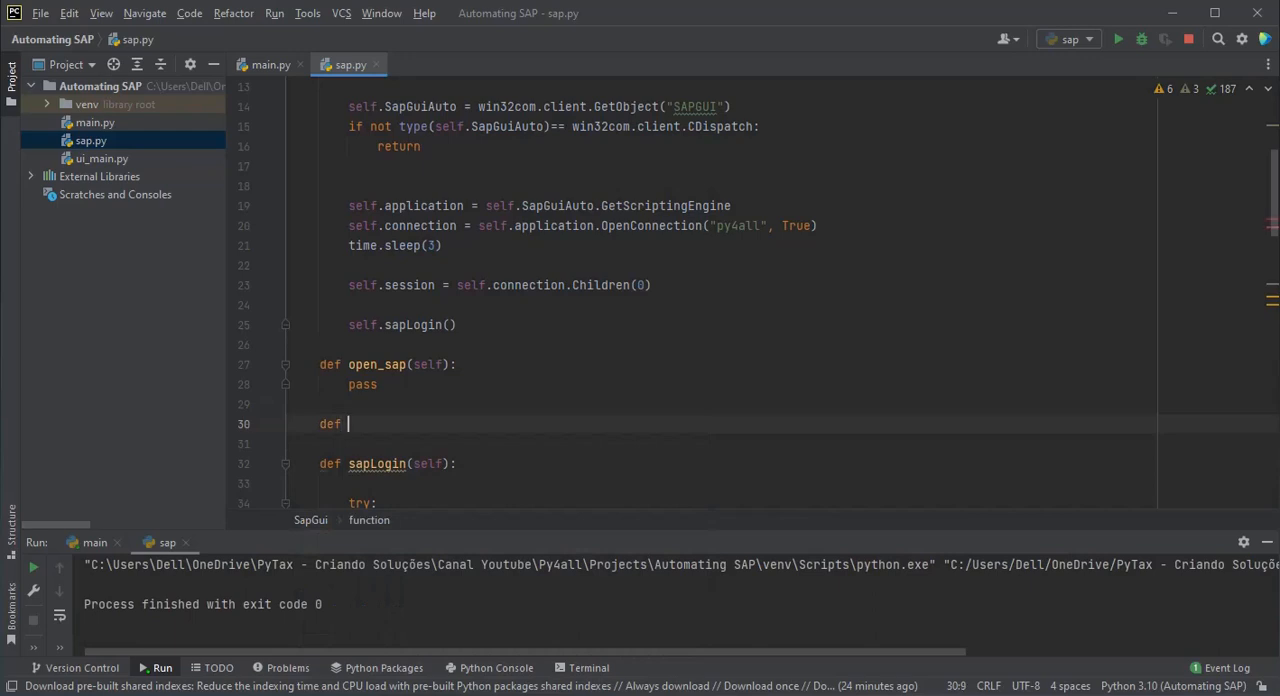
# - Add a connect_sap(self) method with a pass body above sapLogin
pyautogui.write('connect')
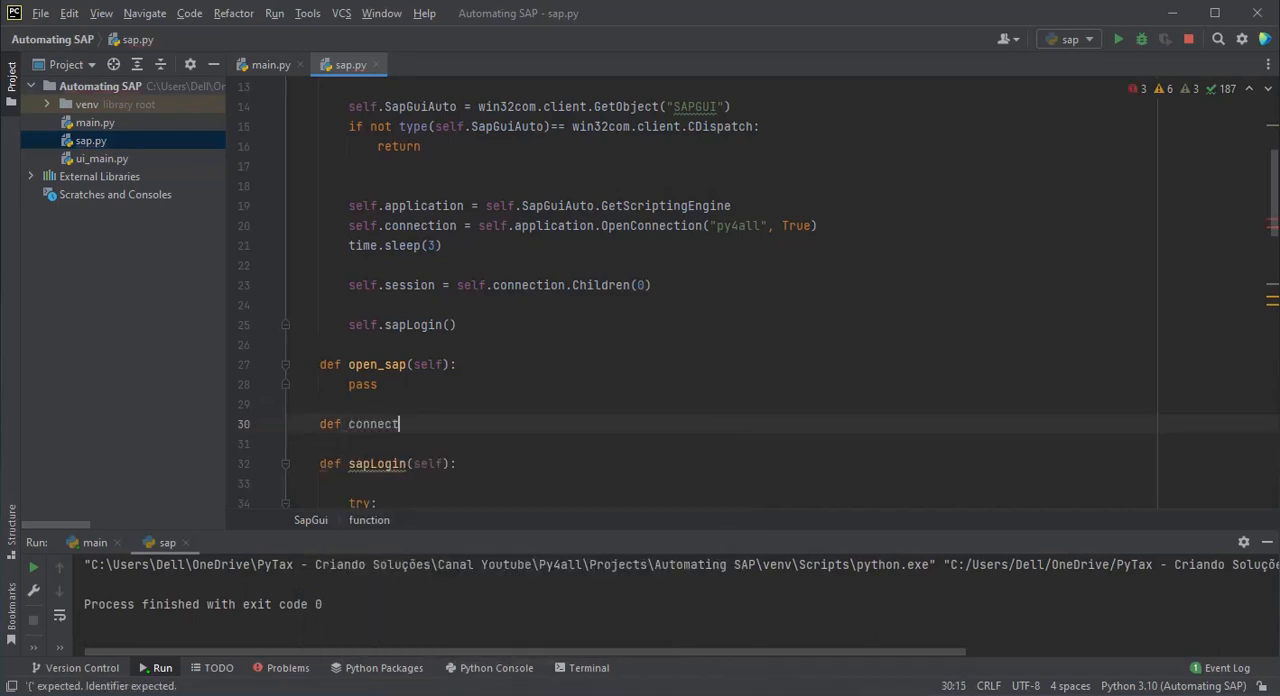
pyautogui.write('(self):')
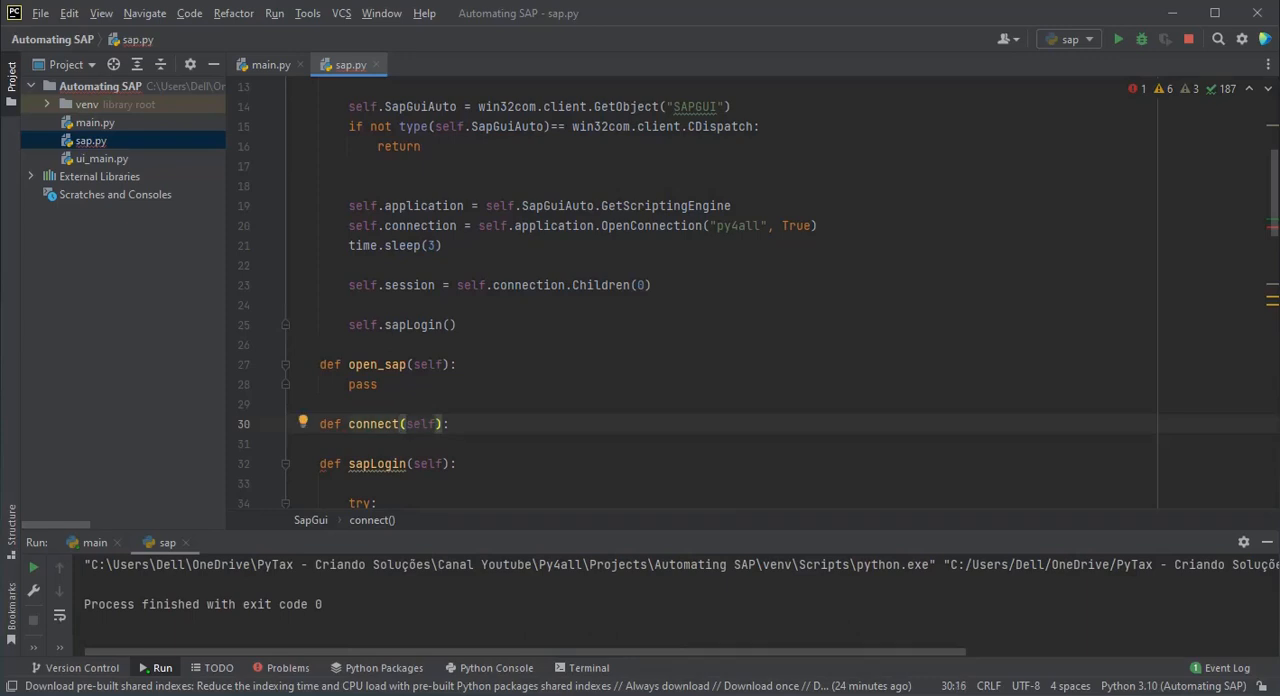
pyautogui.write('_sap')
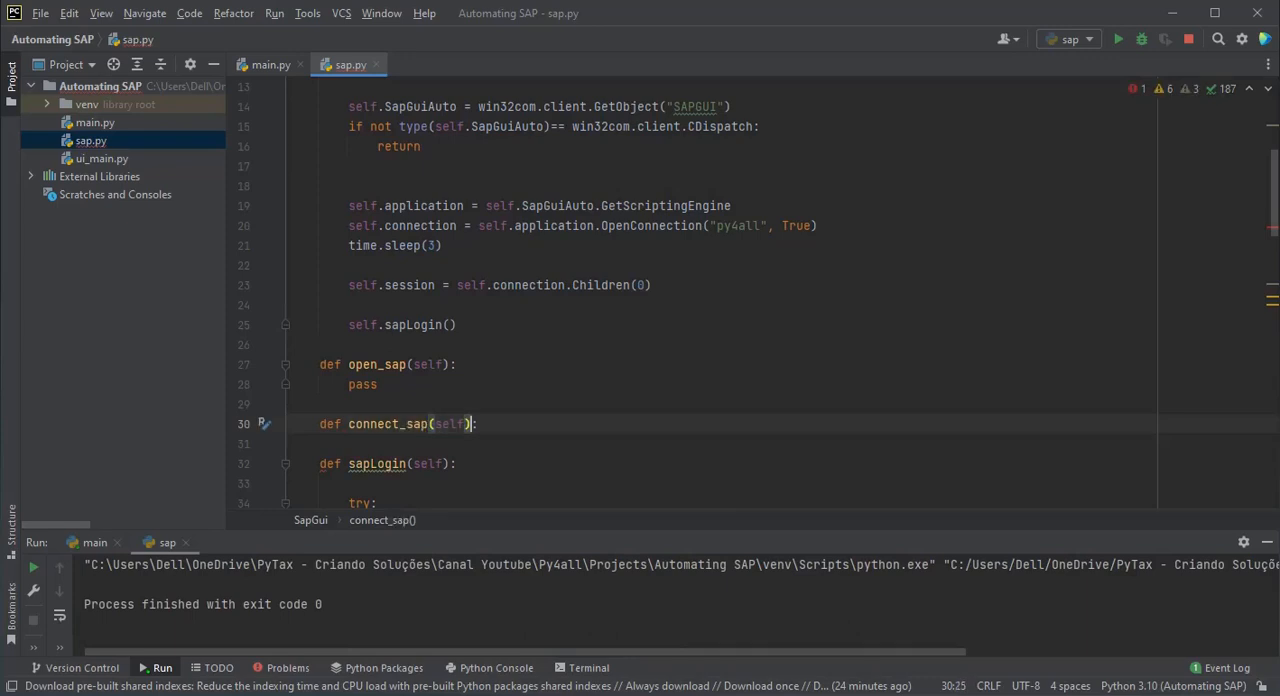
pyautogui.write('pass')
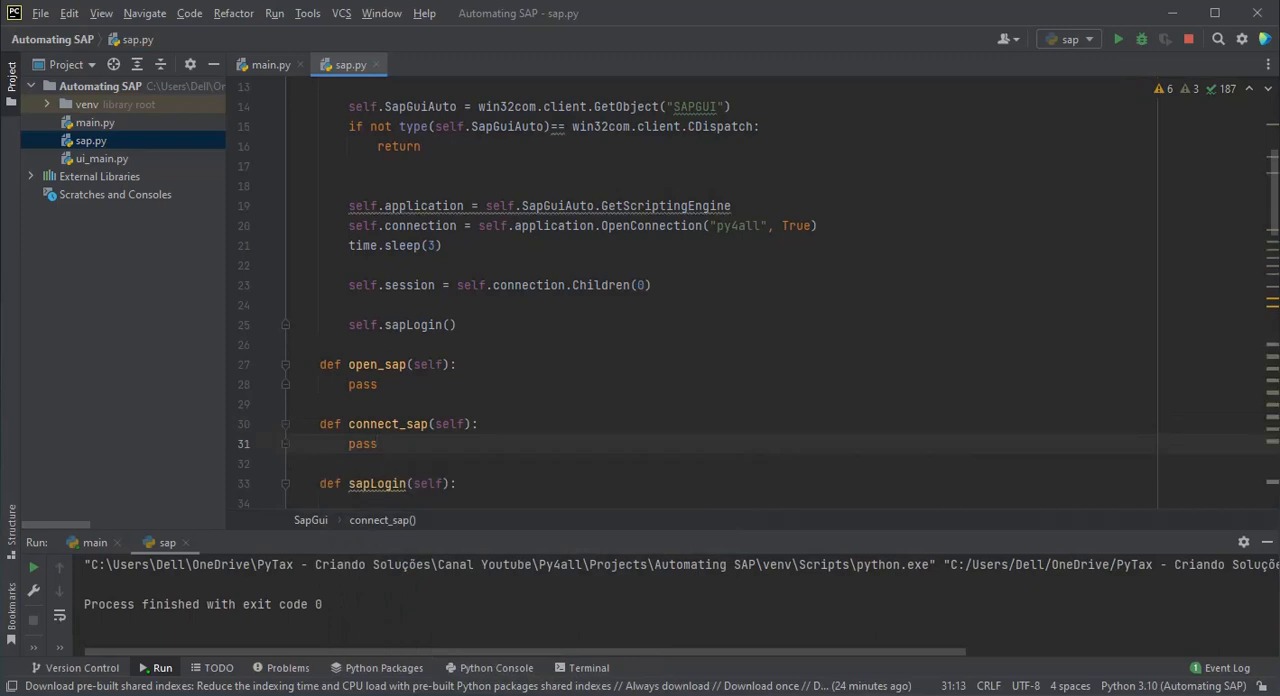
pyautogui.scroll(3)
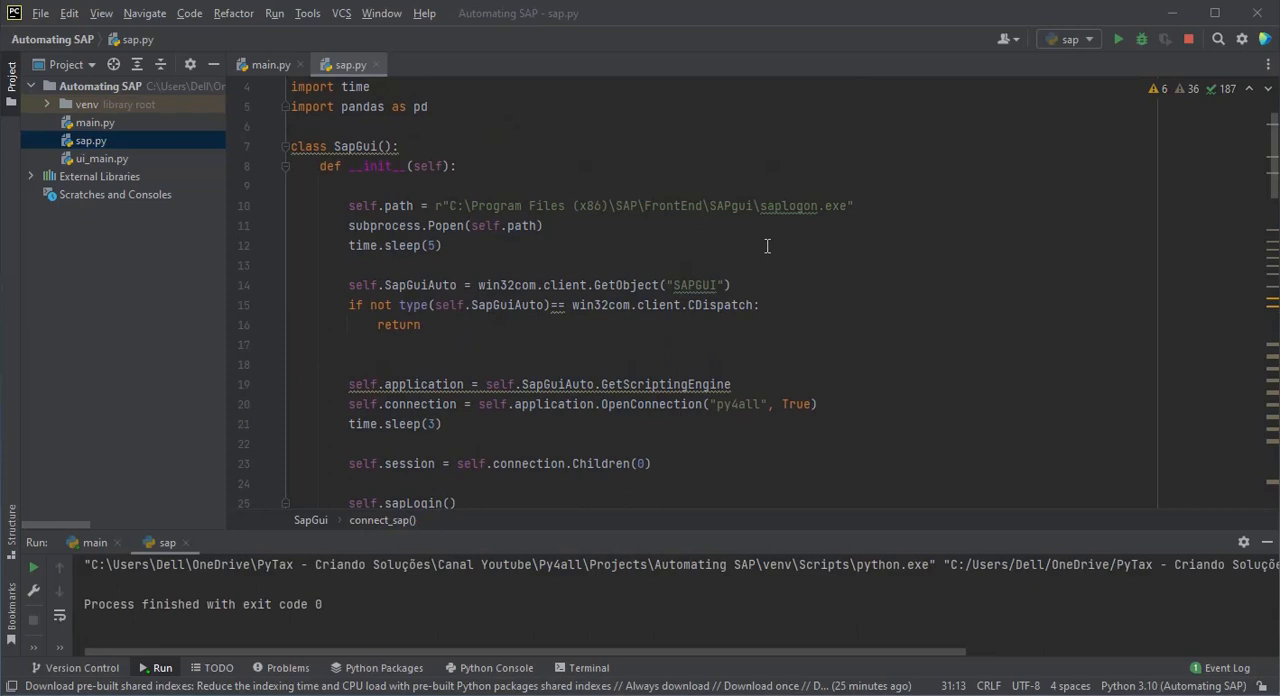
# - Move the self.path saplogon.exe and subprocess.Popen lines from __init__ into open_sap
pyautogui.moveTo(349, 205); pyautogui.dragTo(543, 225)
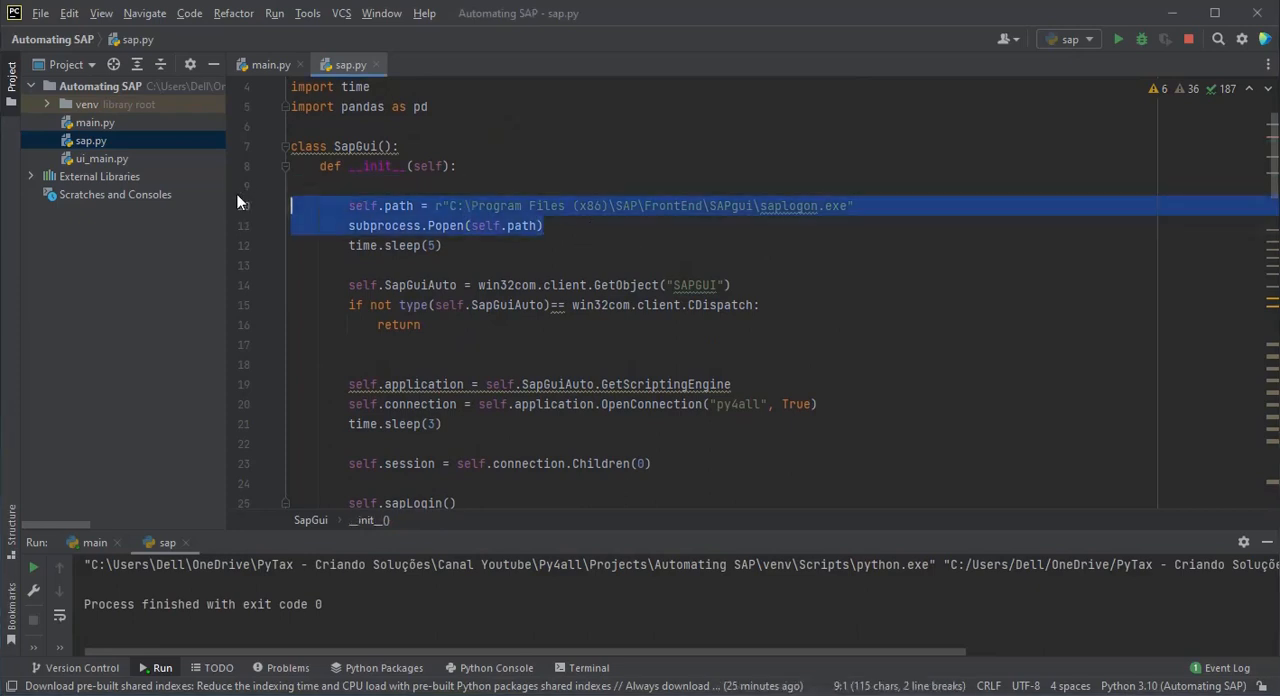
pyautogui.press('Delete')
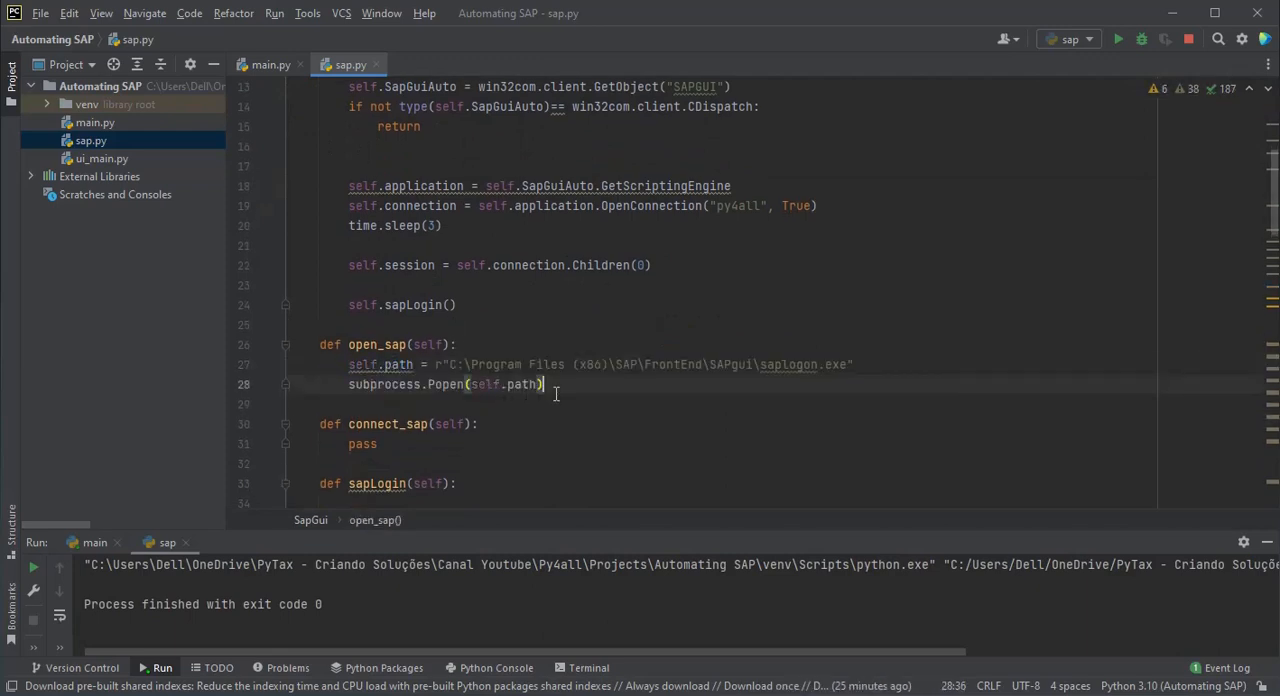
pyautogui.scroll(3)
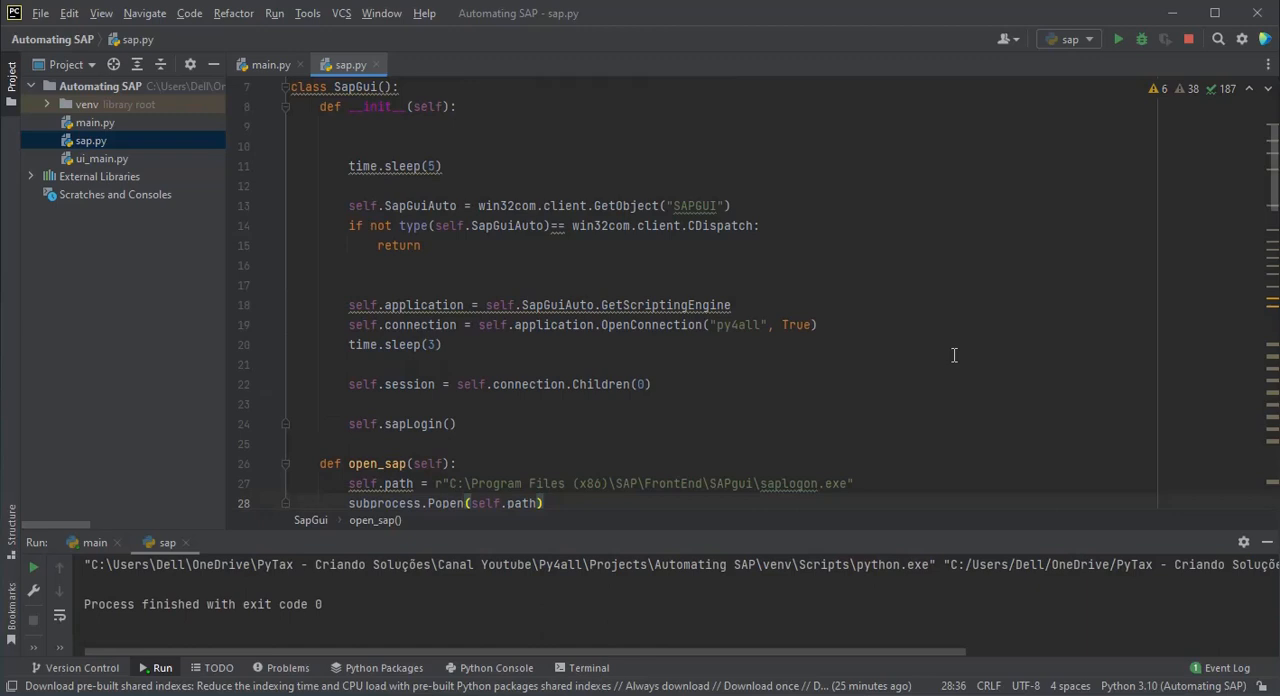
pyautogui.scroll(-3)
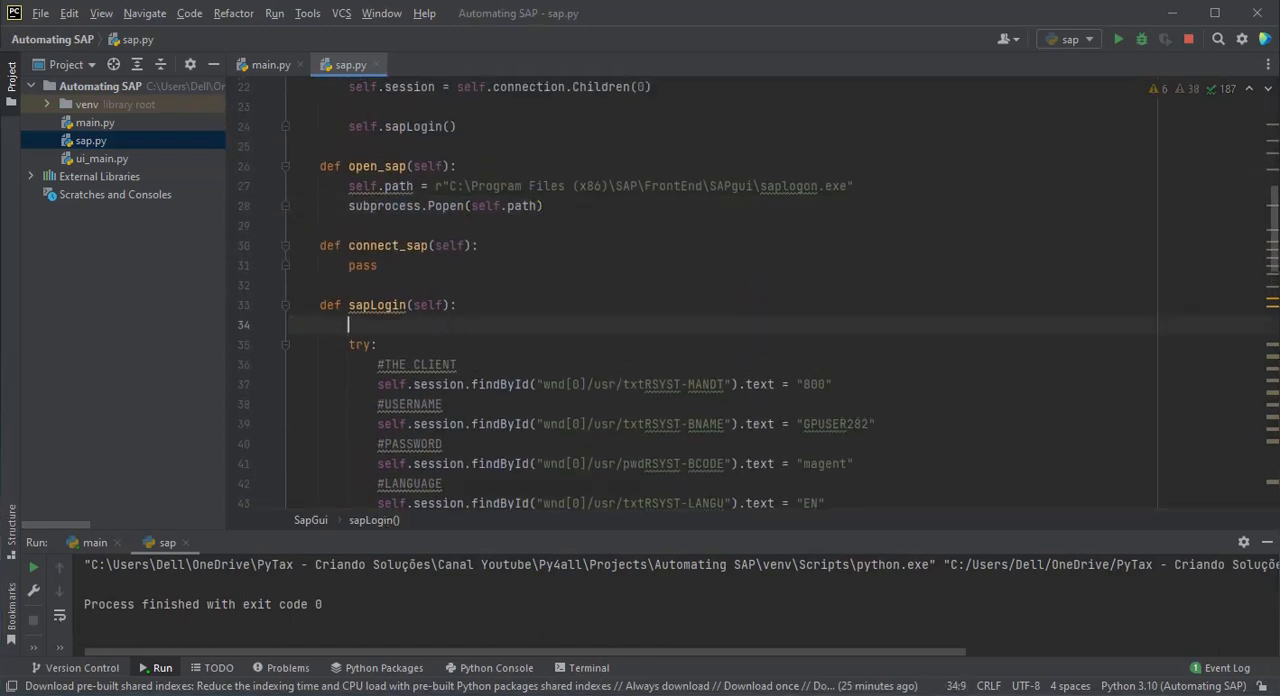
# - In sapLogin, use time.sleep(3) and assign self.SapGuiAuto = win32com.client.GetObject("SAPGUI")
pyautogui.write('self.l')
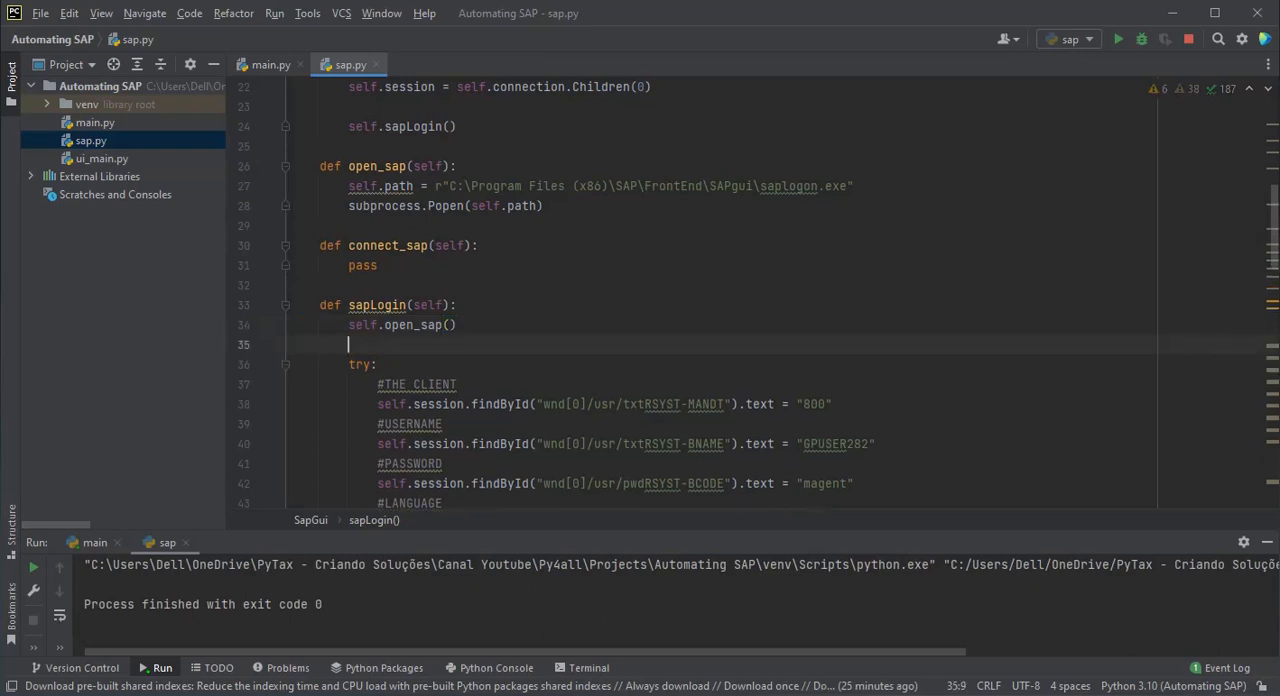
pyautogui.write('time.sleep(')
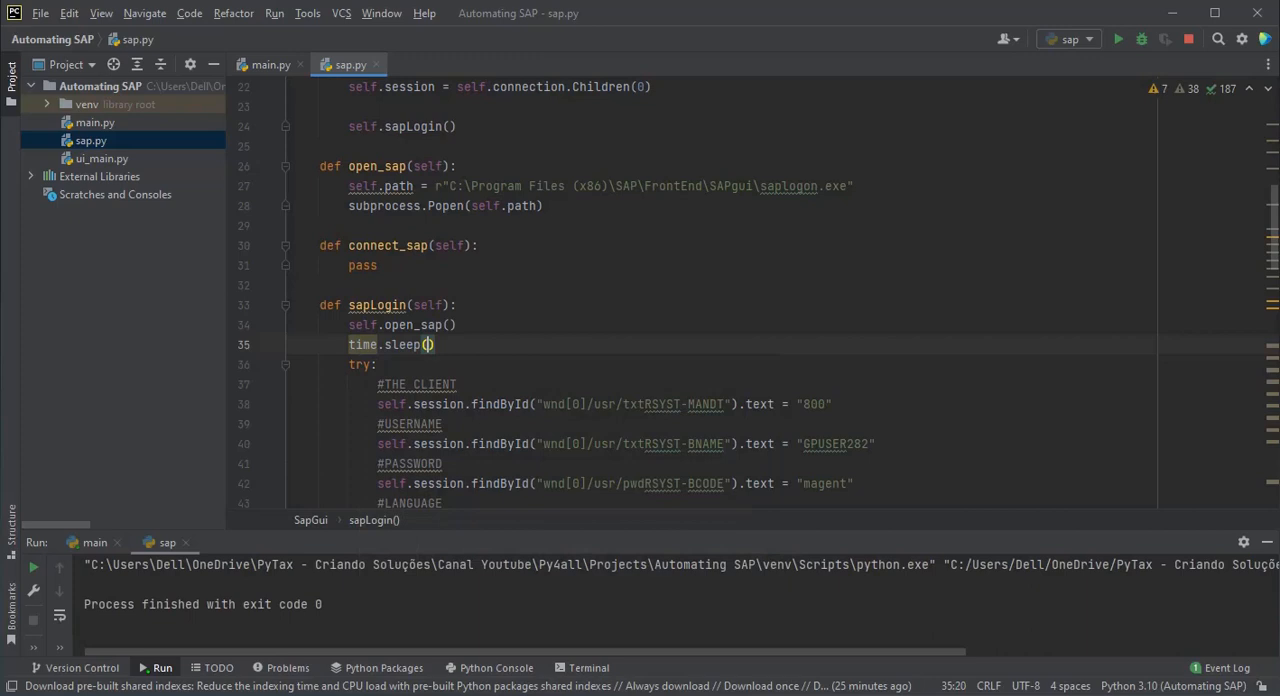
pyautogui.write('5')
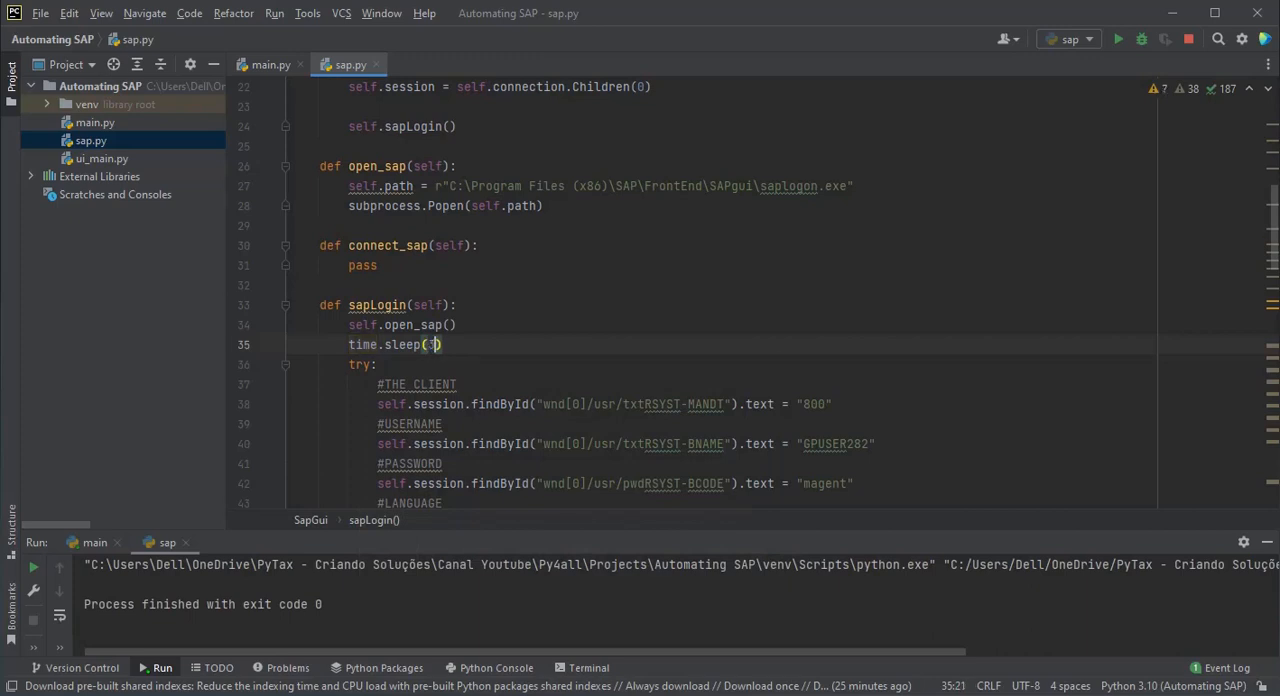
pyautogui.write('3')
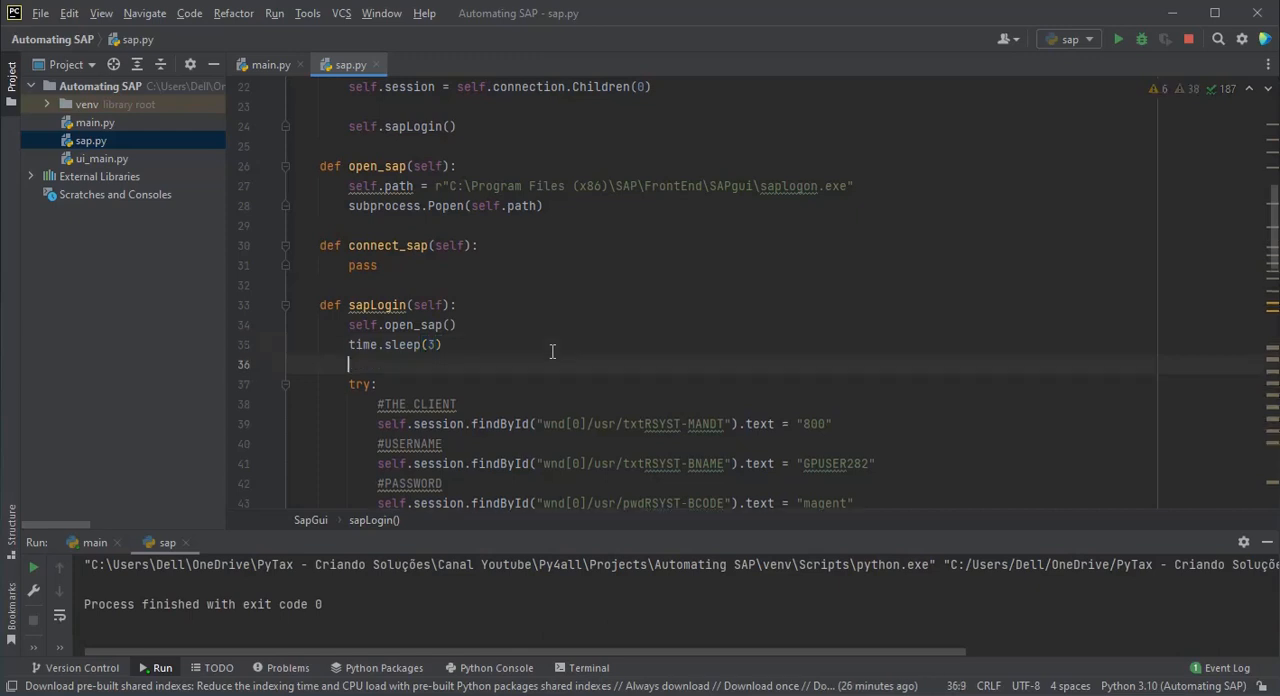
pyautogui.moveTo(652, 356)
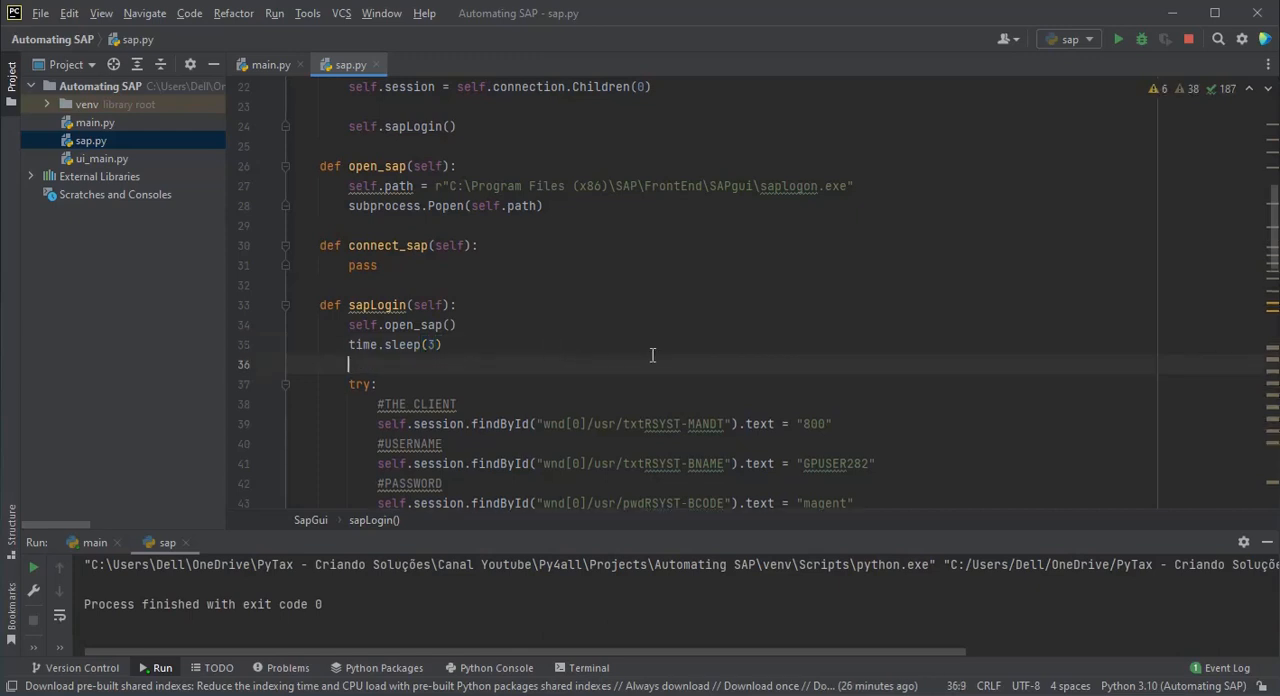
pyautogui.scroll(3)
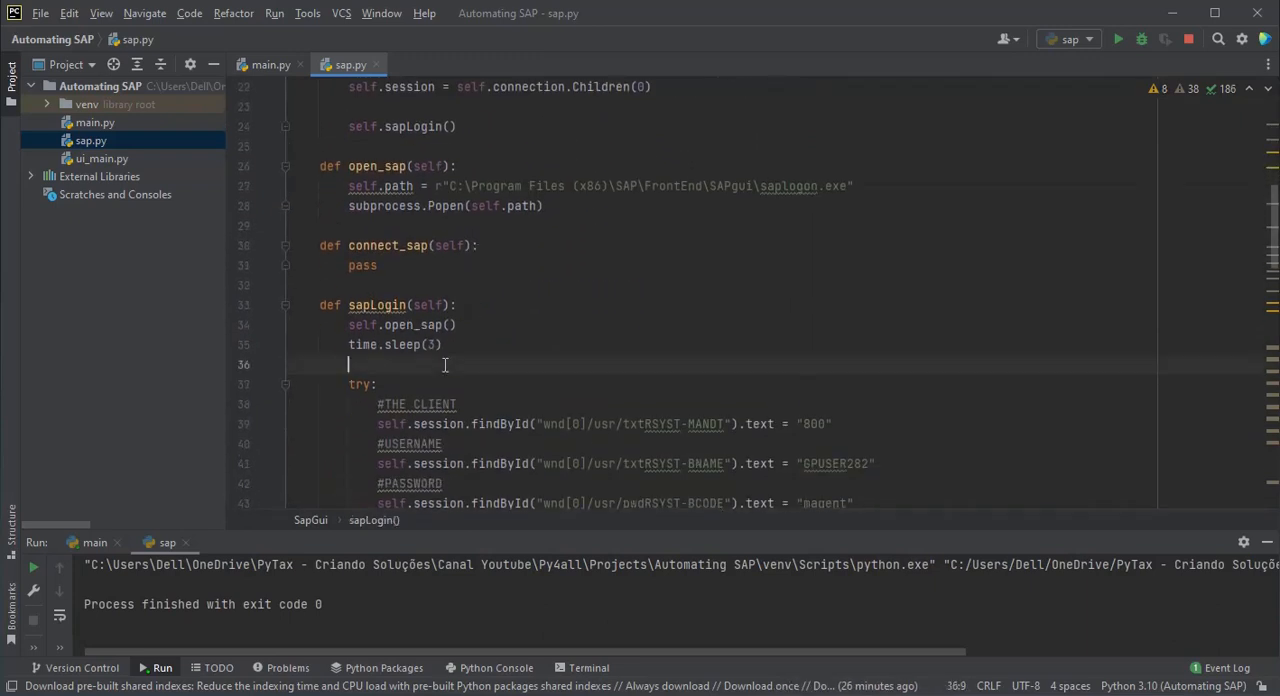
pyautogui.write('self.SapGuiAuto = win32com.client.GetObject("SAPGUI")')
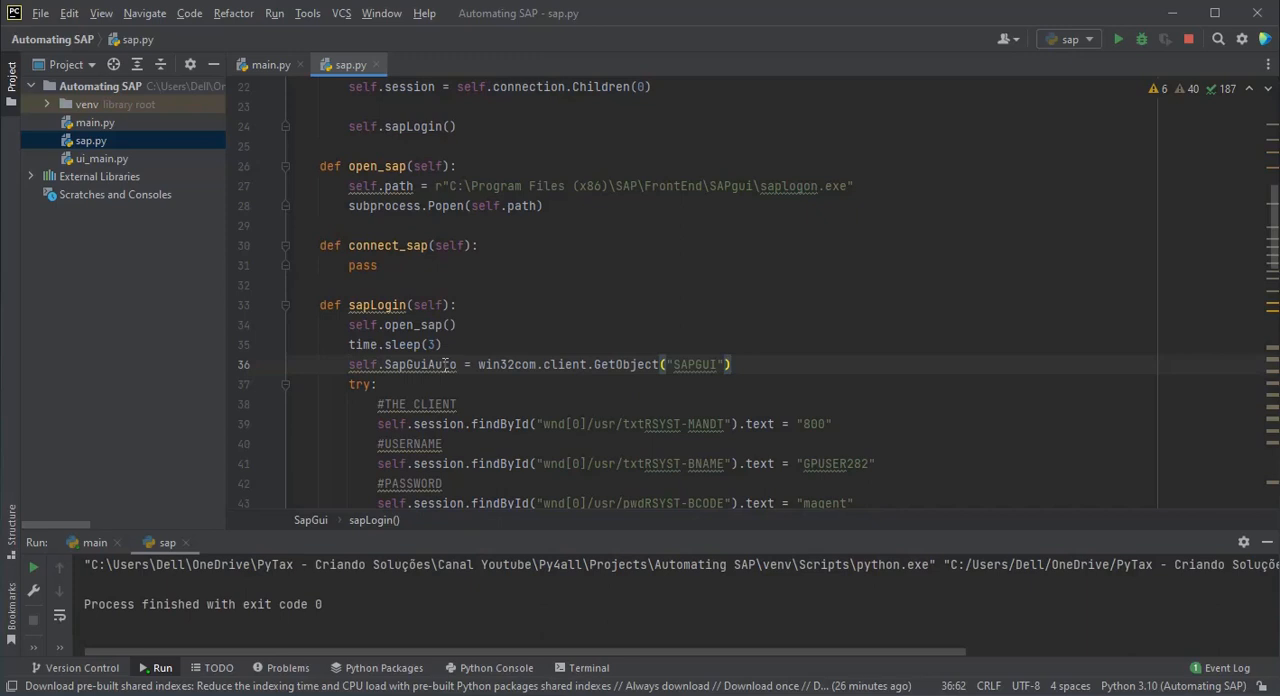
pyautogui.scroll(3)
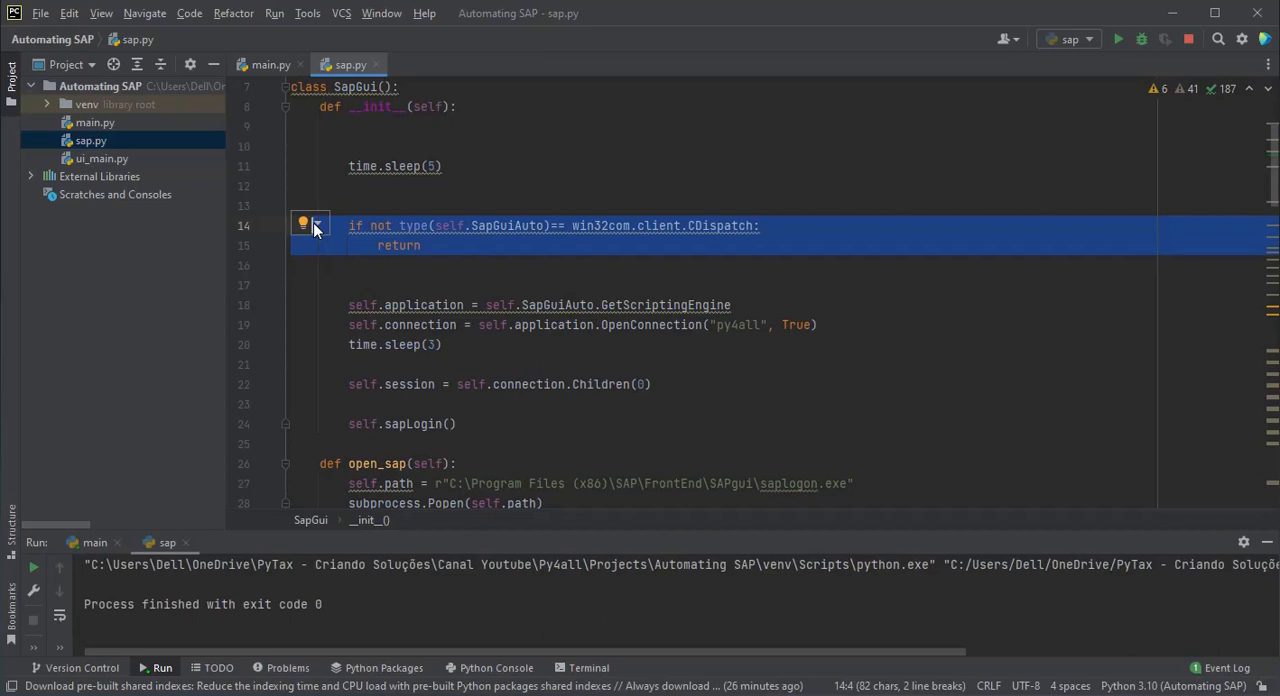
# - Relocate the CDispatch check, scripting engine, OpenConnection, sleep and session lines into sapLogin
pyautogui.scroll(-3)
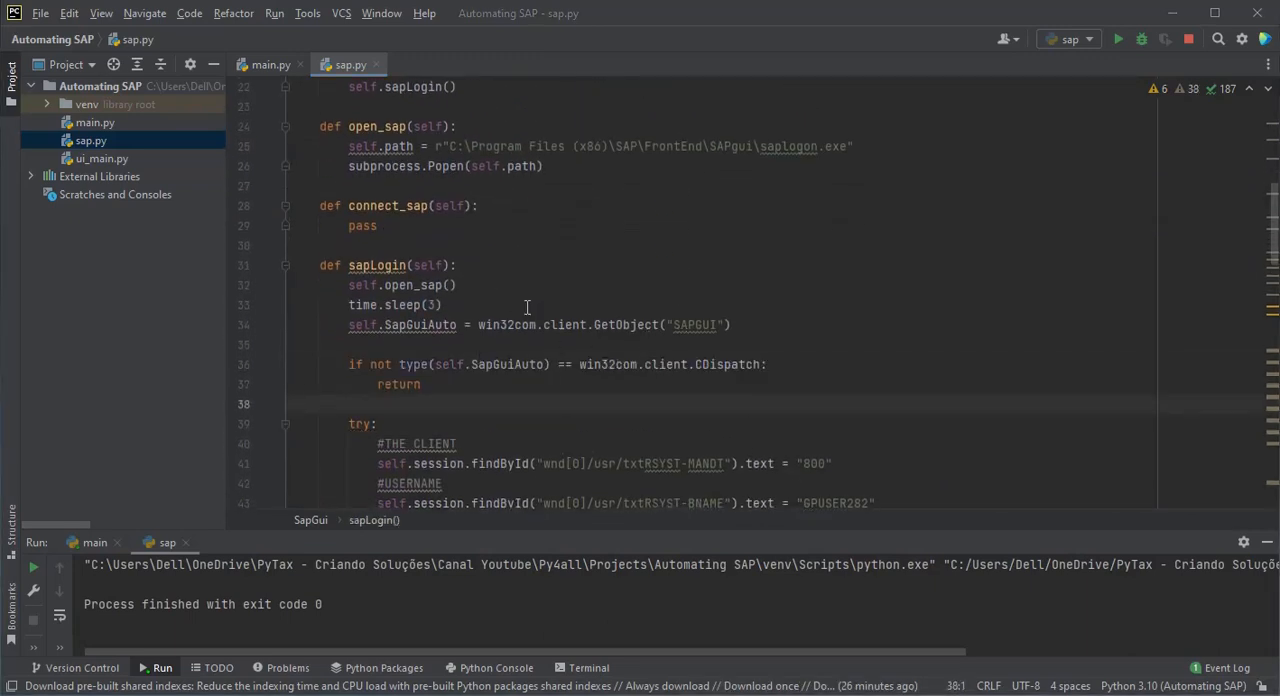
pyautogui.scroll(3)
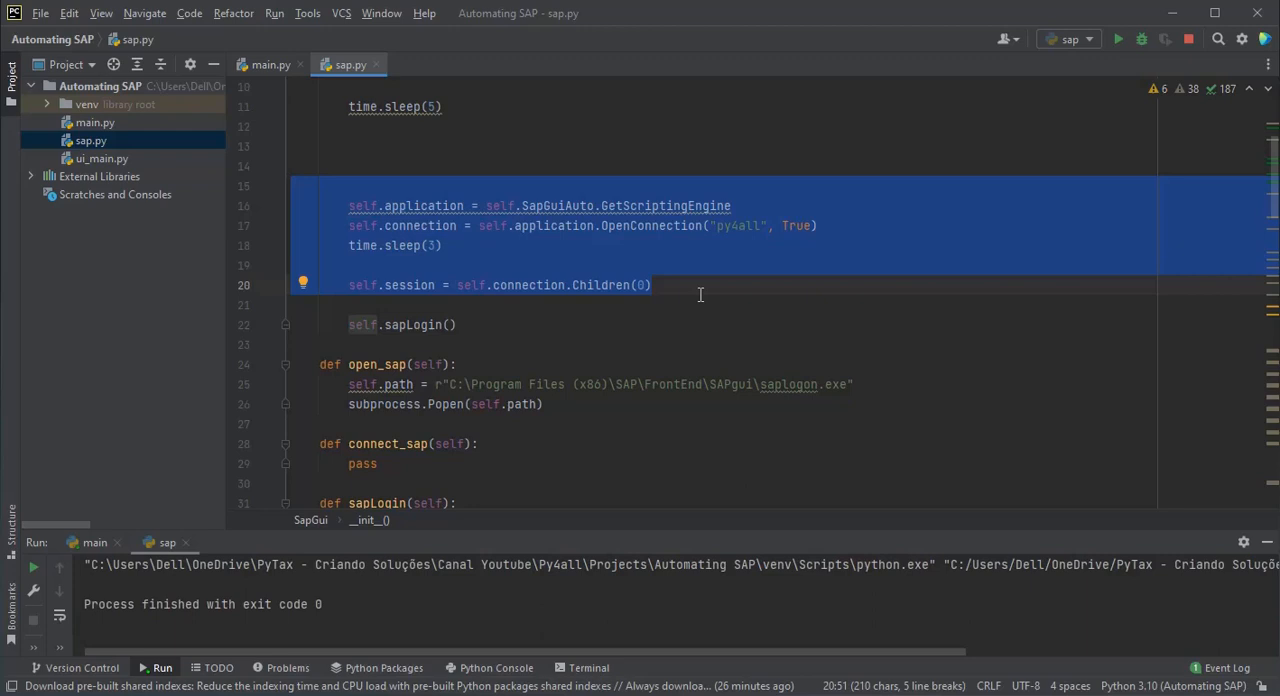
pyautogui.scroll(-3)
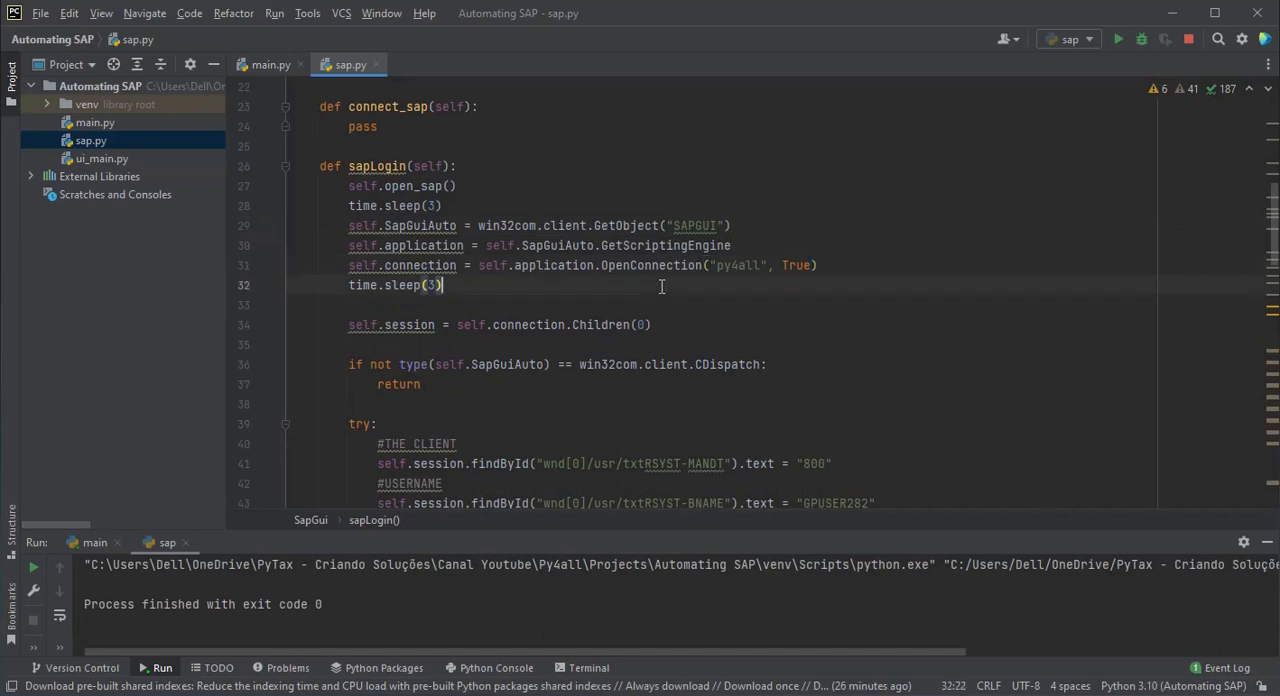
pyautogui.scroll(3)
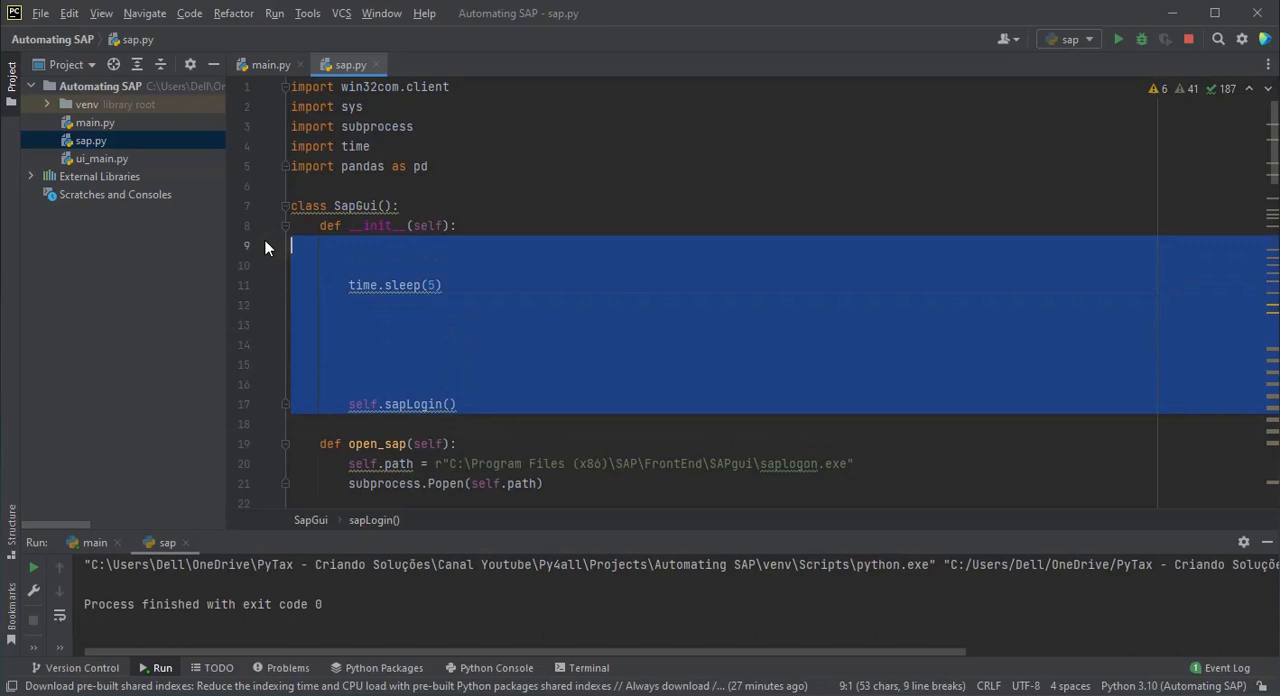
# - Delete the leftover __init__ body, review sapLogin, and place the cursor on connect_sap's pass
pyautogui.press('Delete')
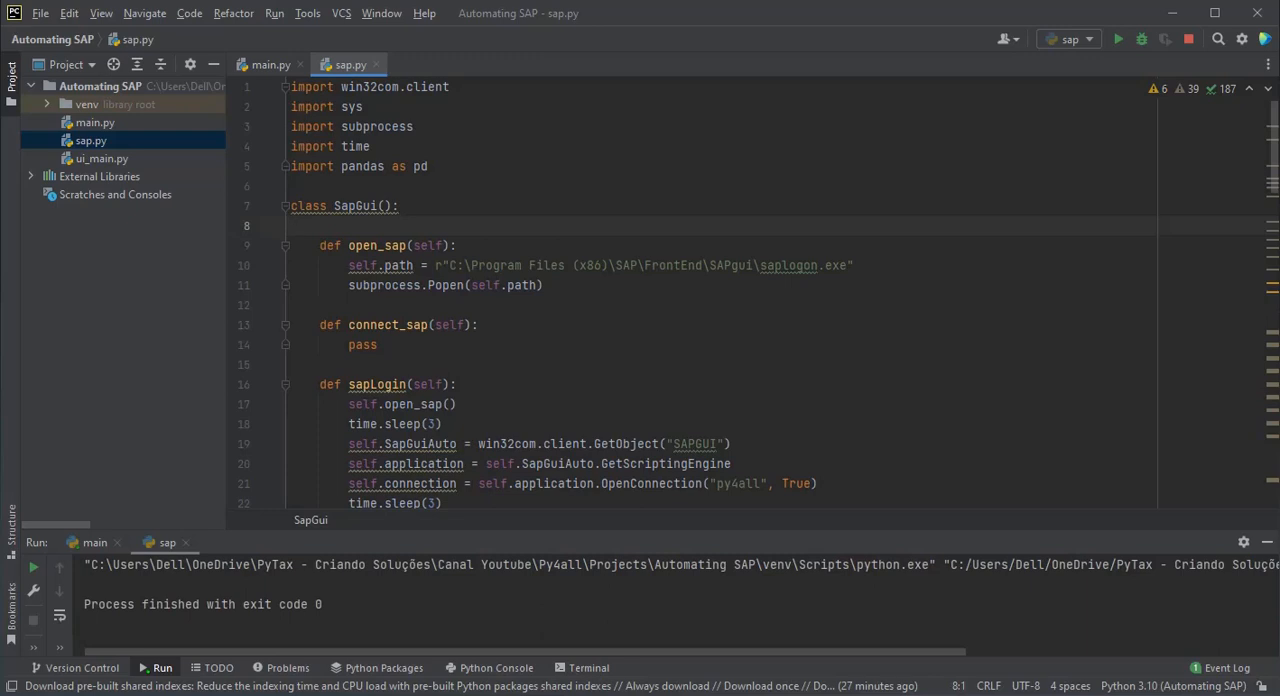
pyautogui.scroll(-3)
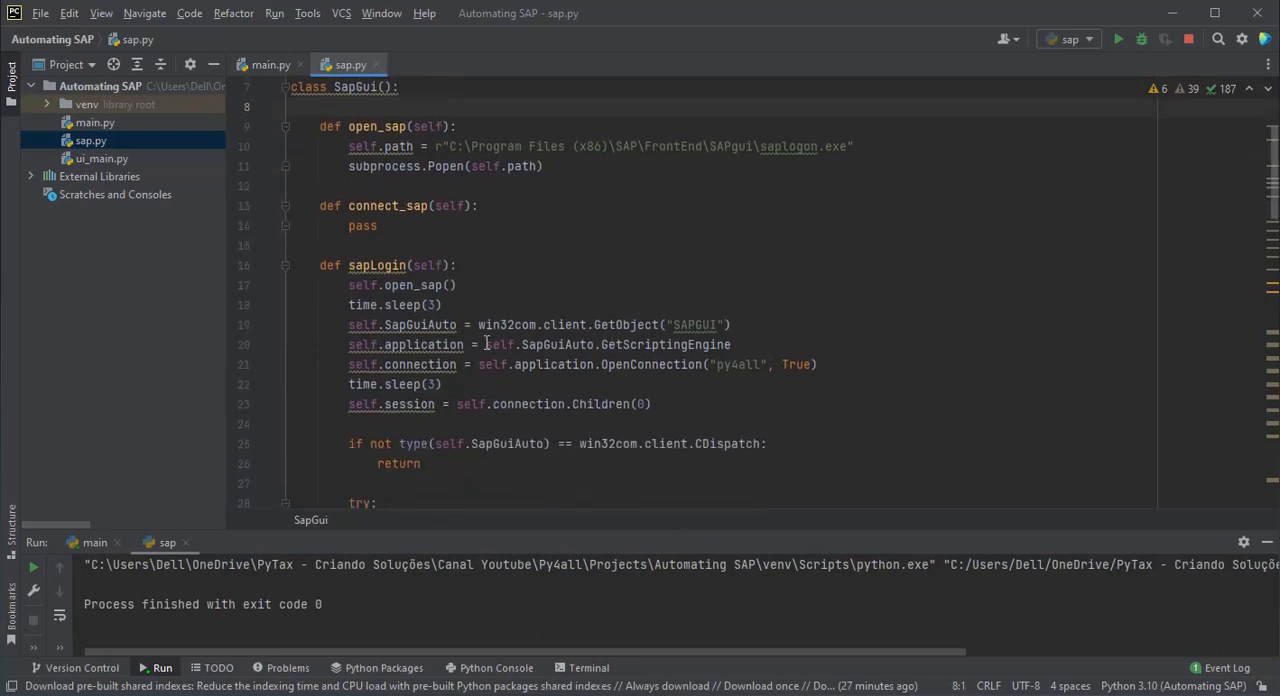
pyautogui.scroll(-3)
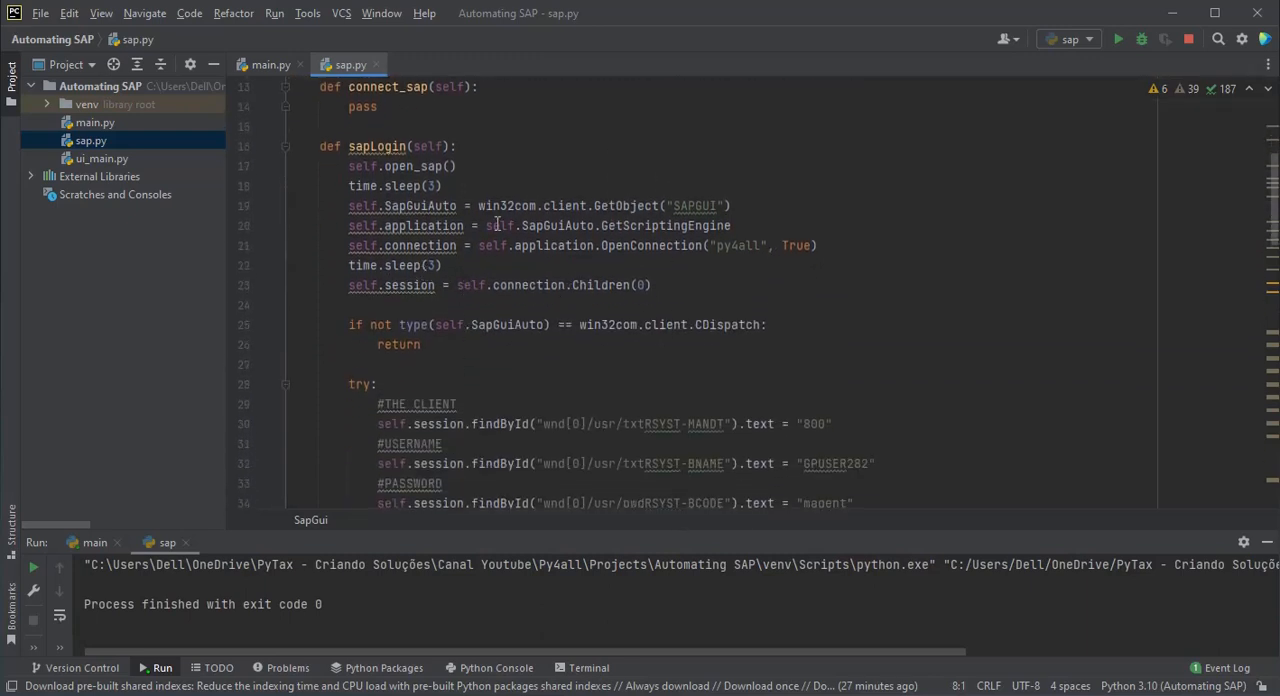
pyautogui.scroll(-3)
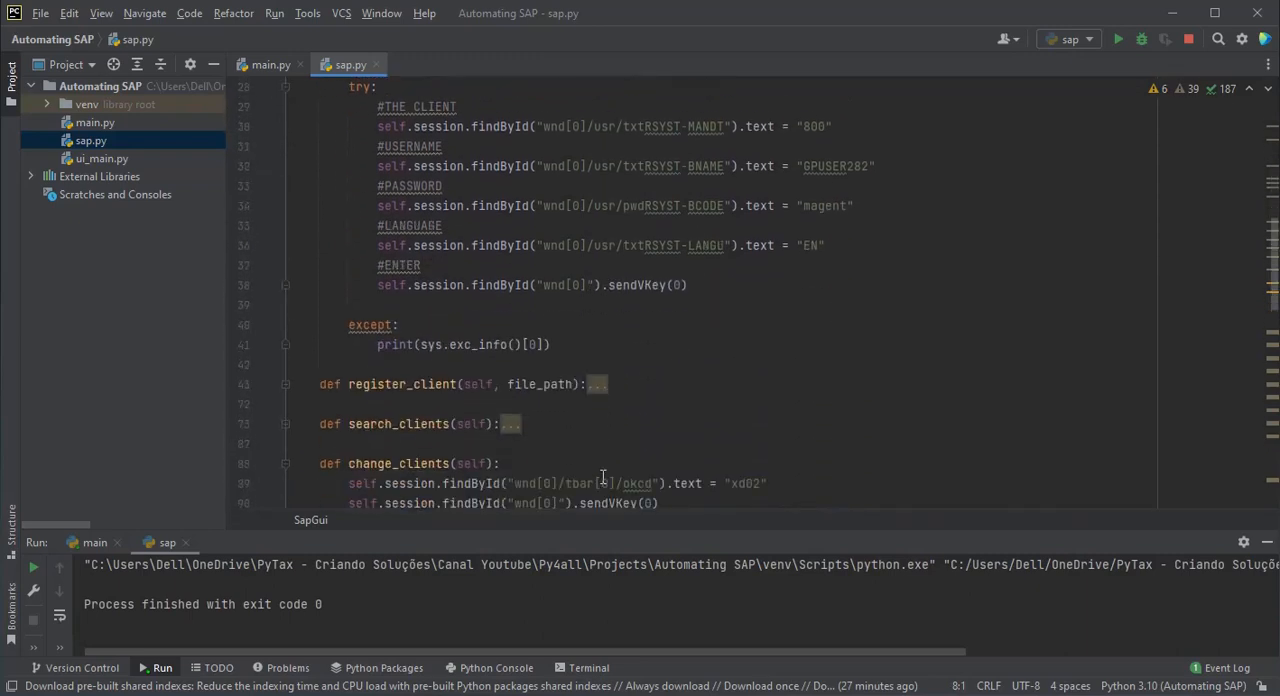
pyautogui.scroll(3)
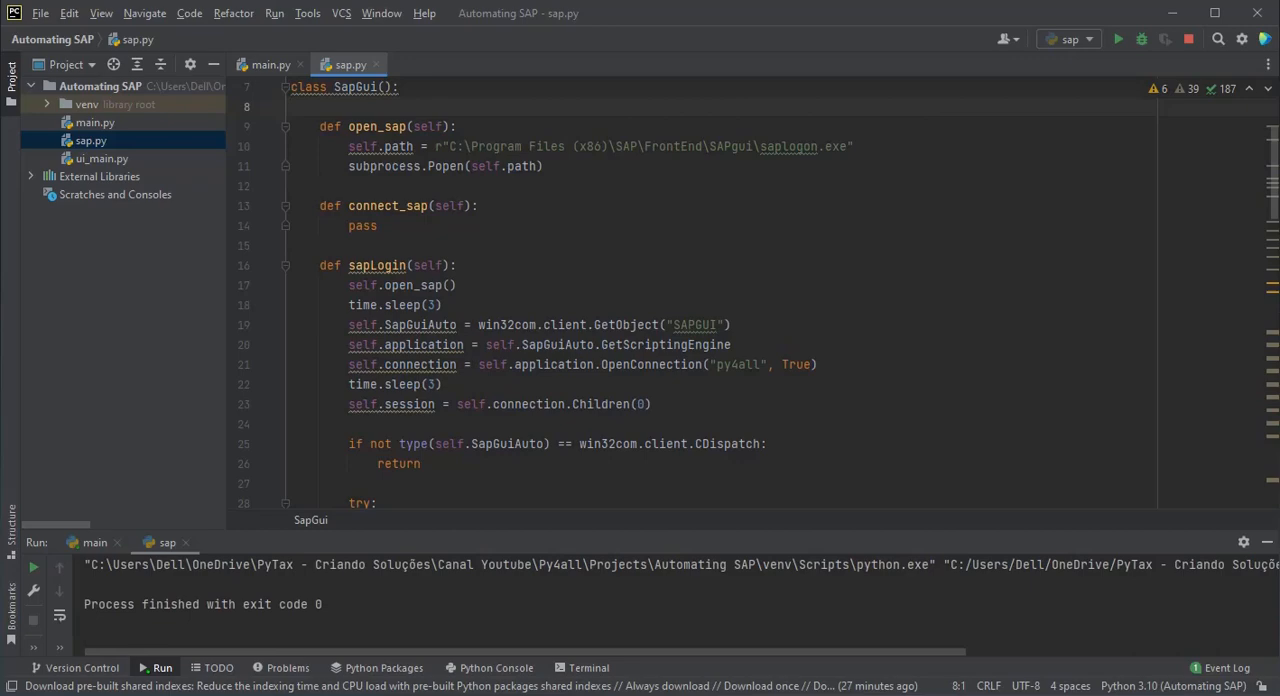
pyautogui.click(363, 225)
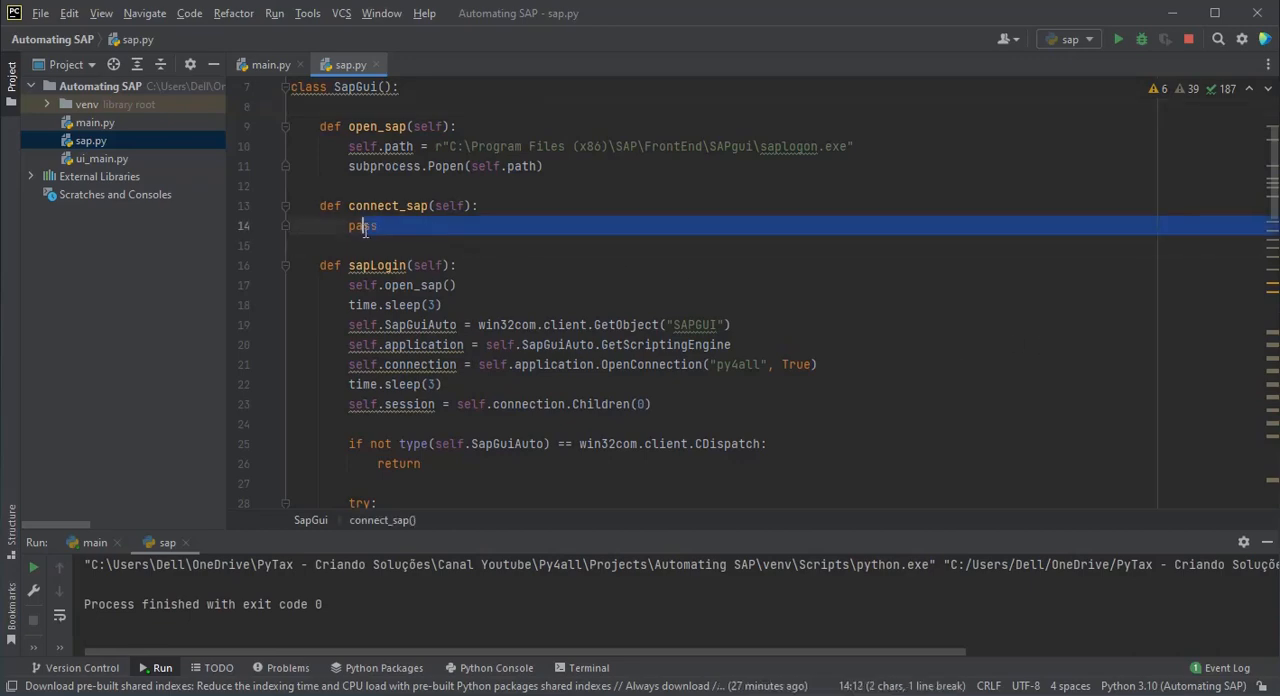